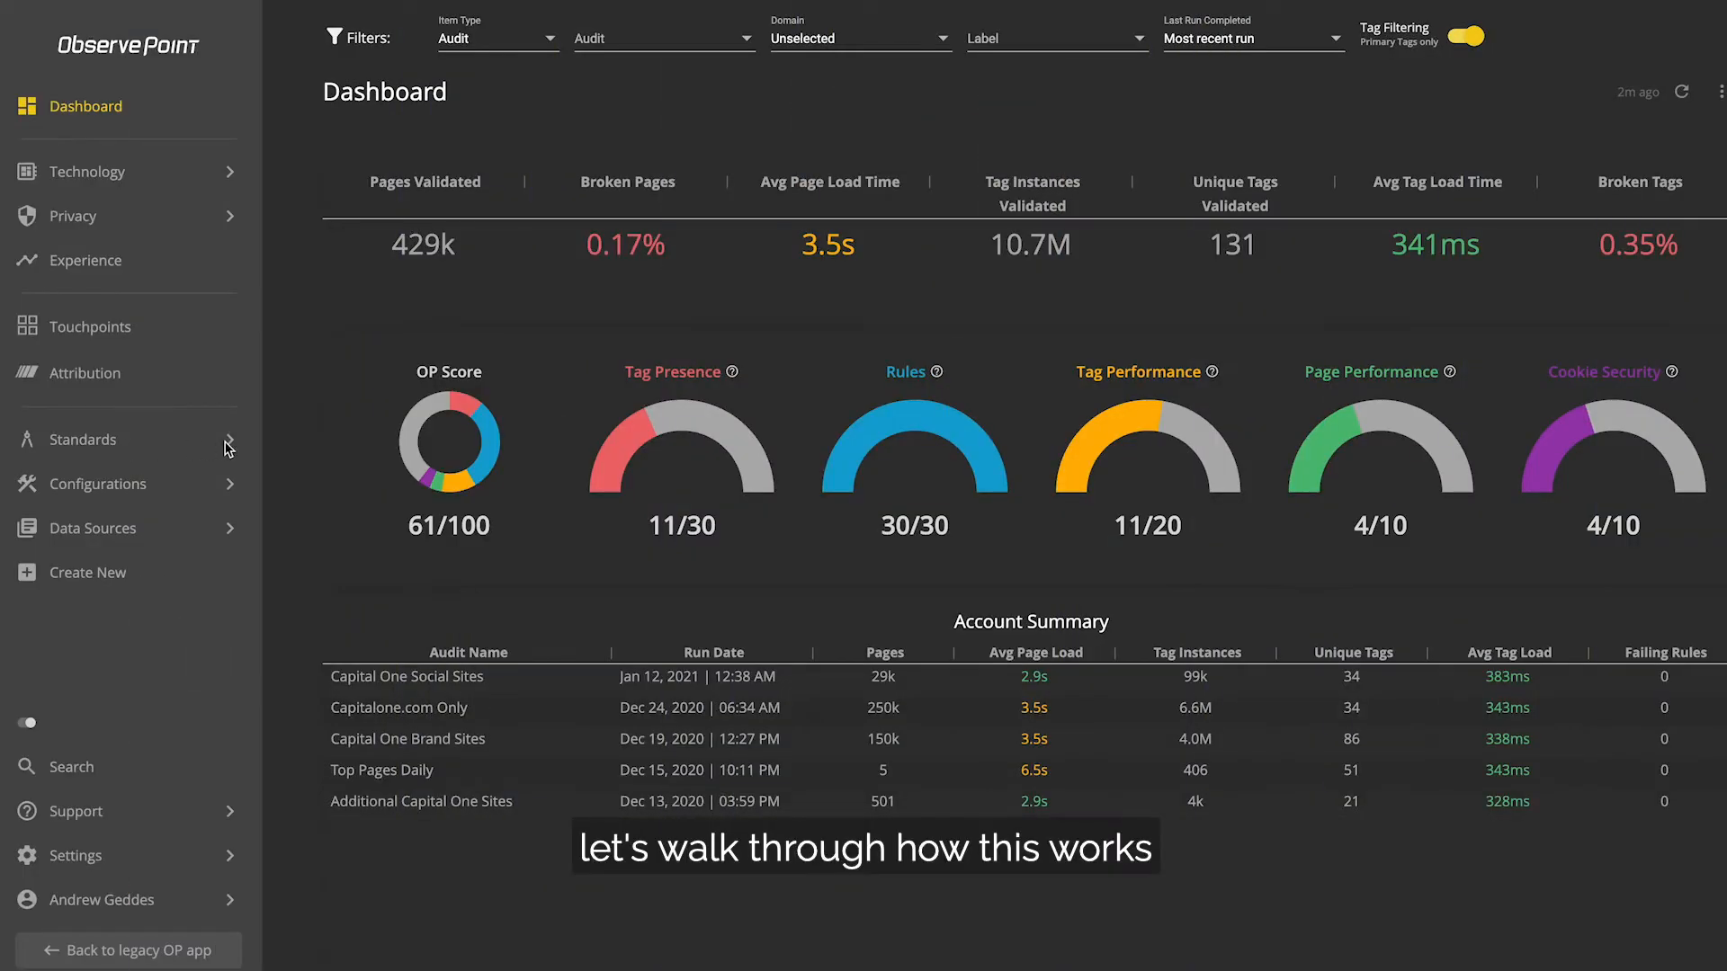
# Open the Rules list from the Standards flyout in the sidebar
pyautogui.click(83, 439)
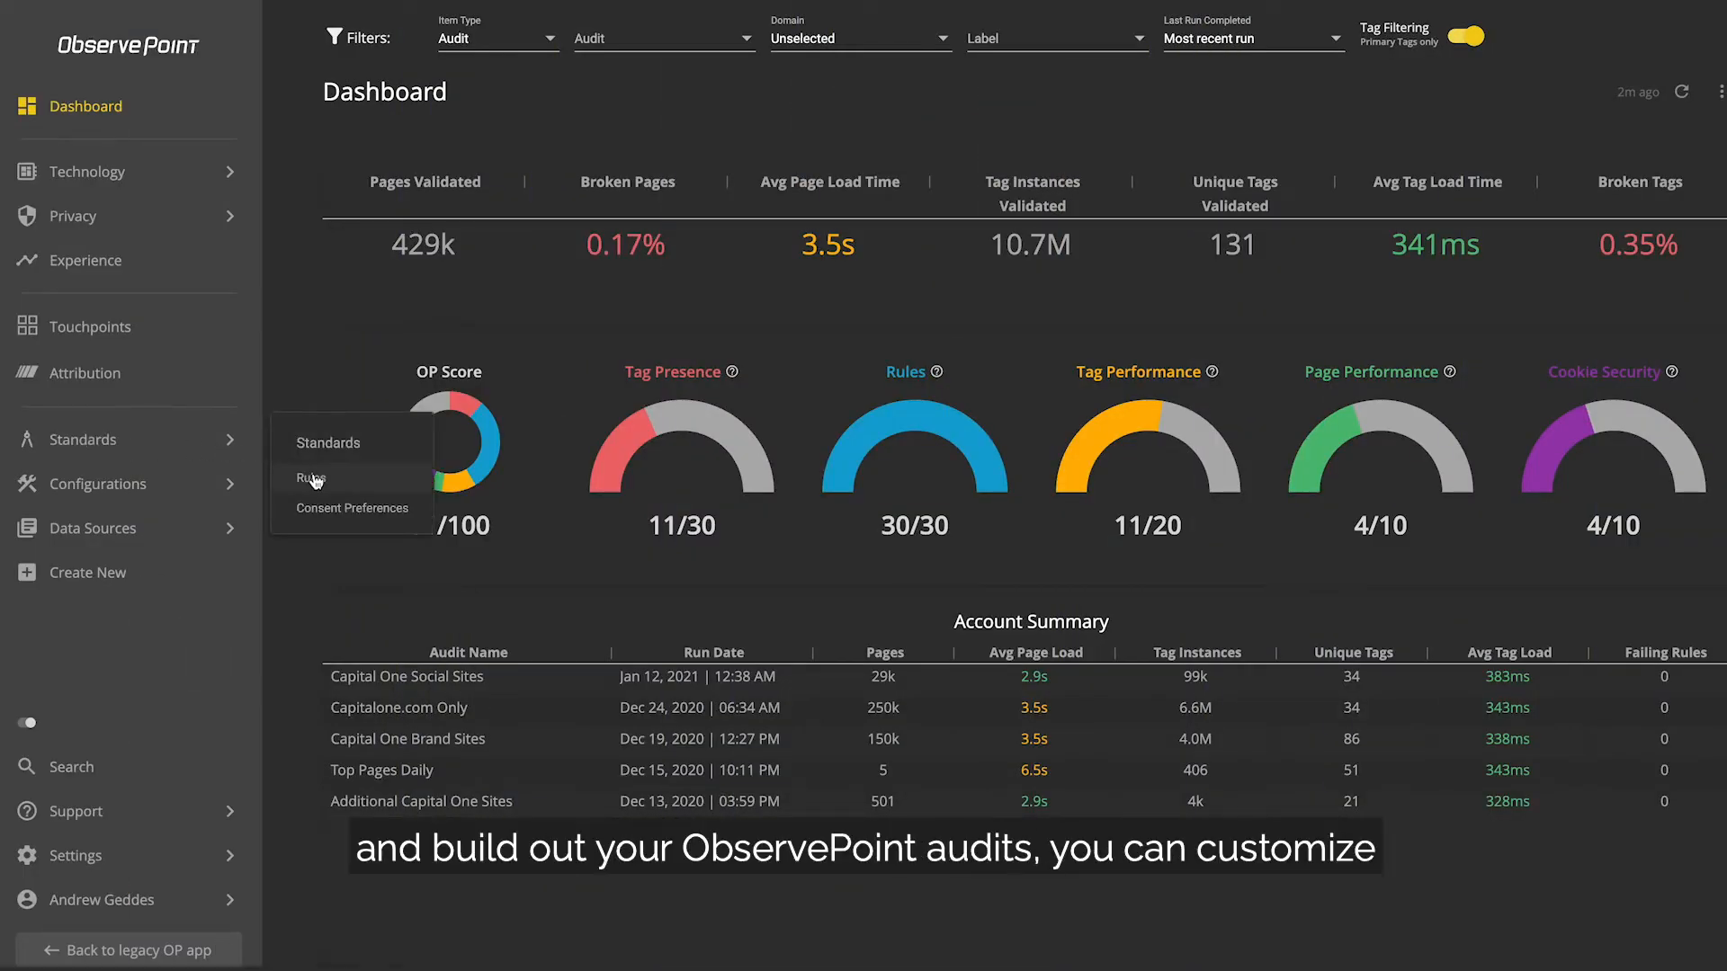
pyautogui.click(311, 479)
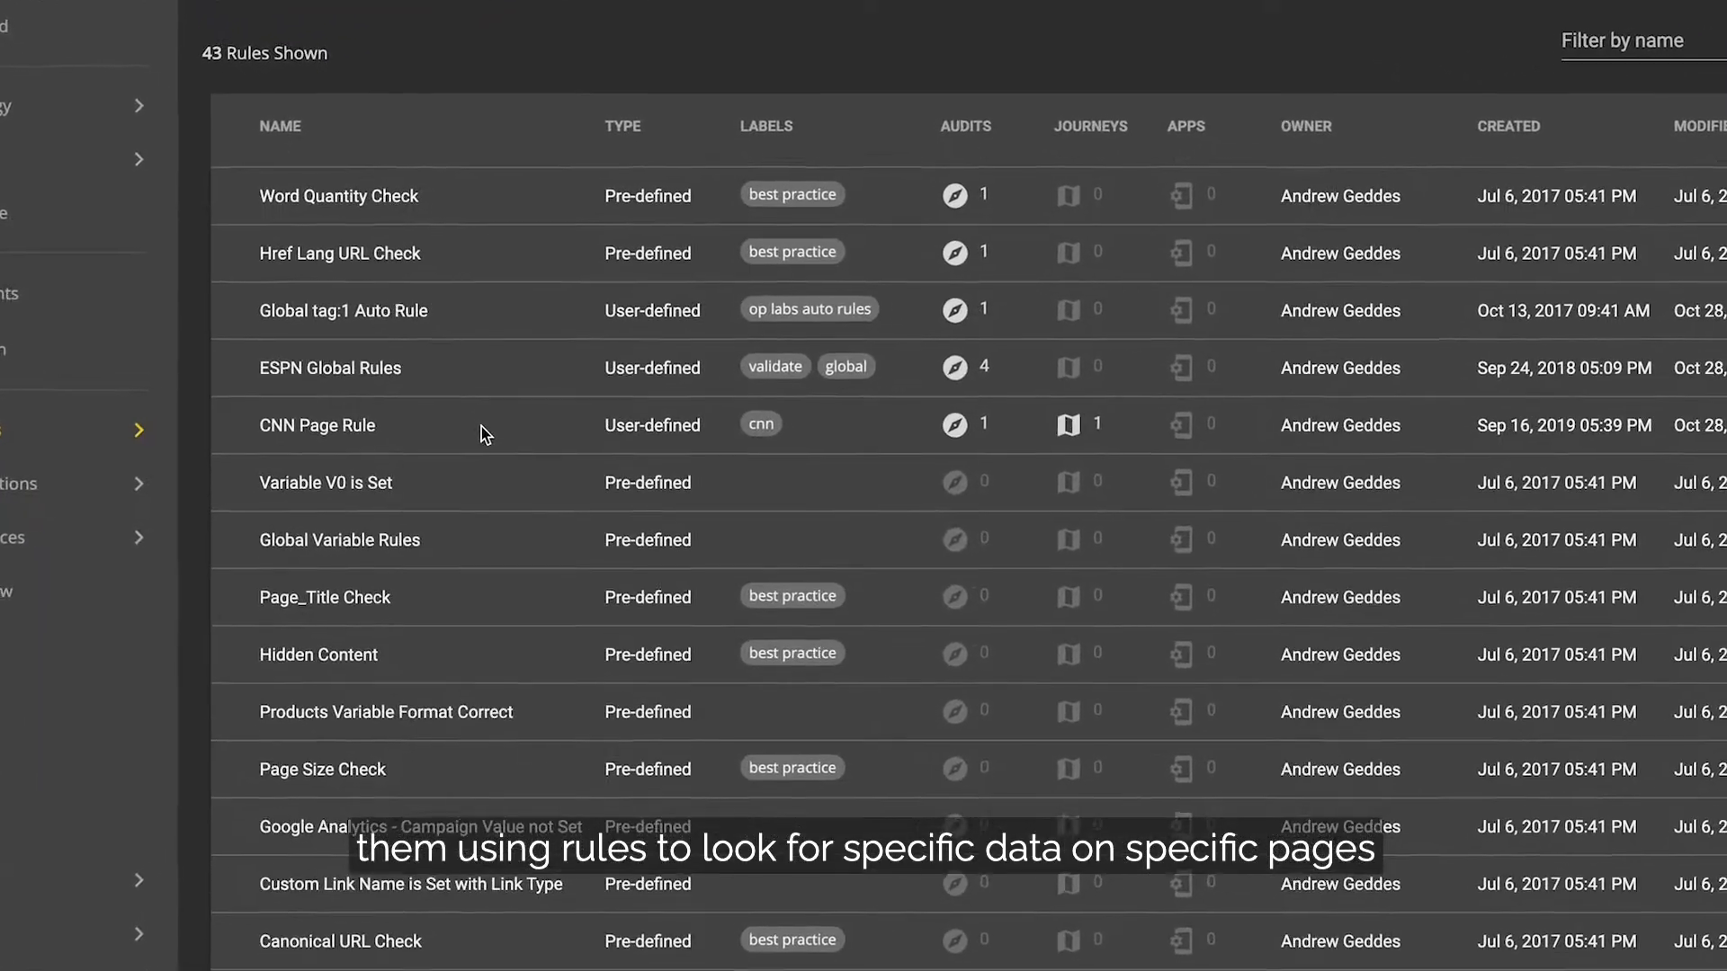
pyautogui.scroll(-3)
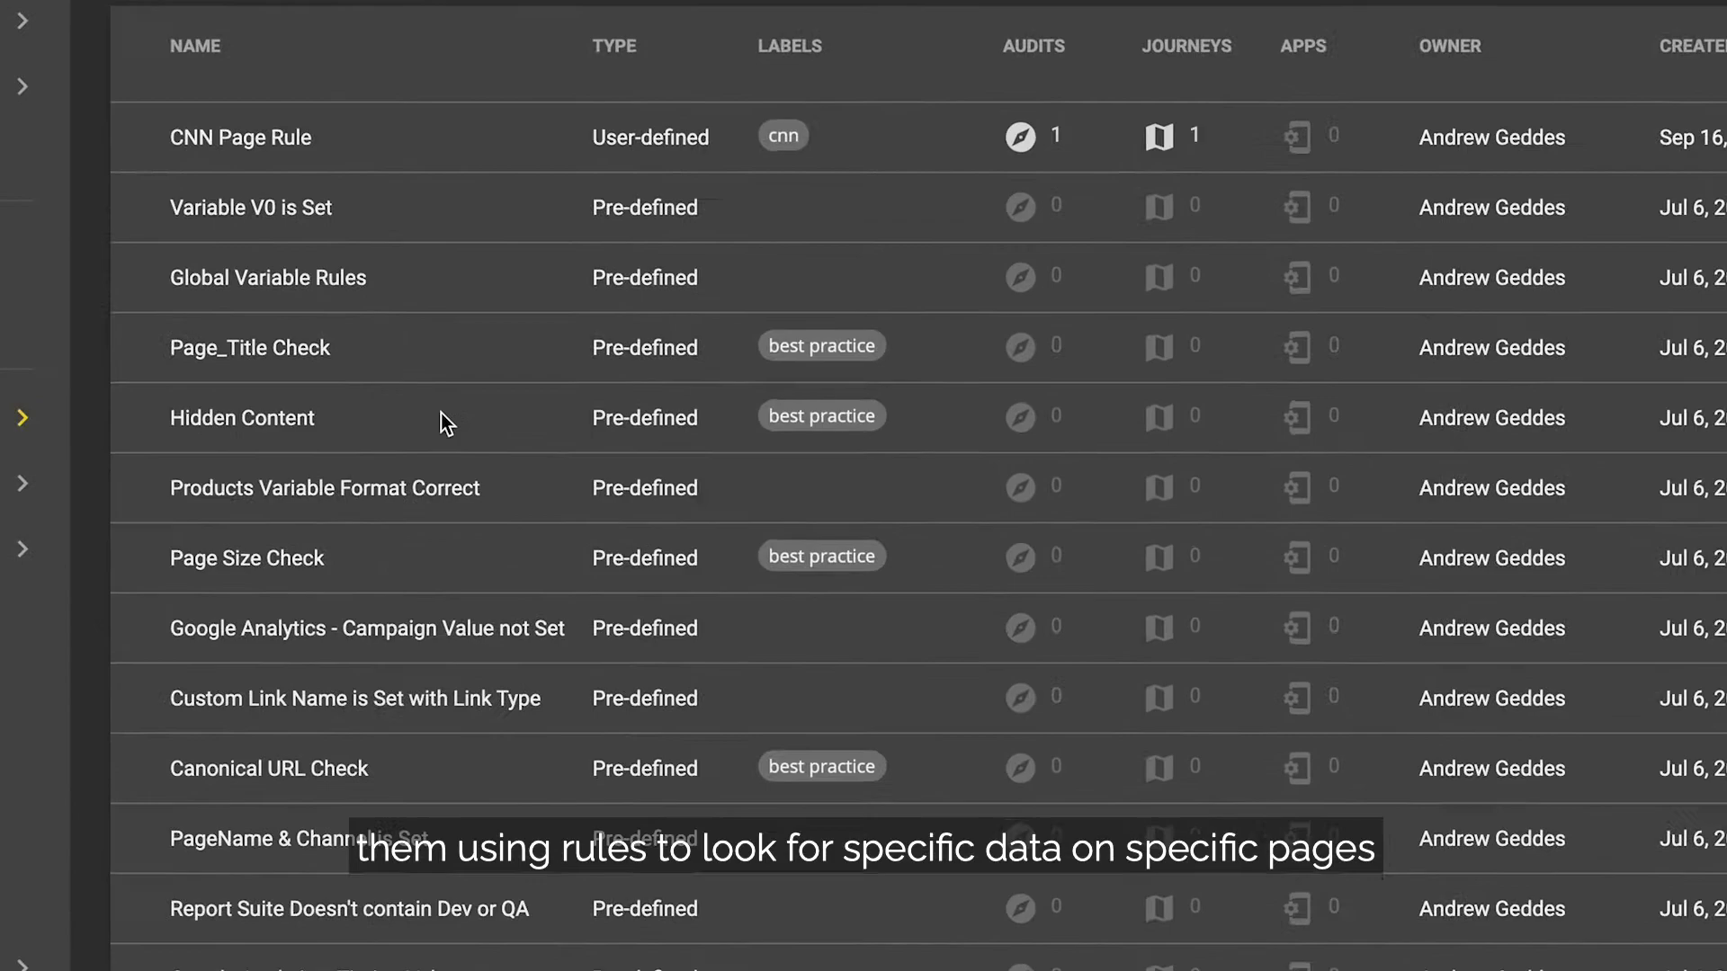
pyautogui.scroll(-3)
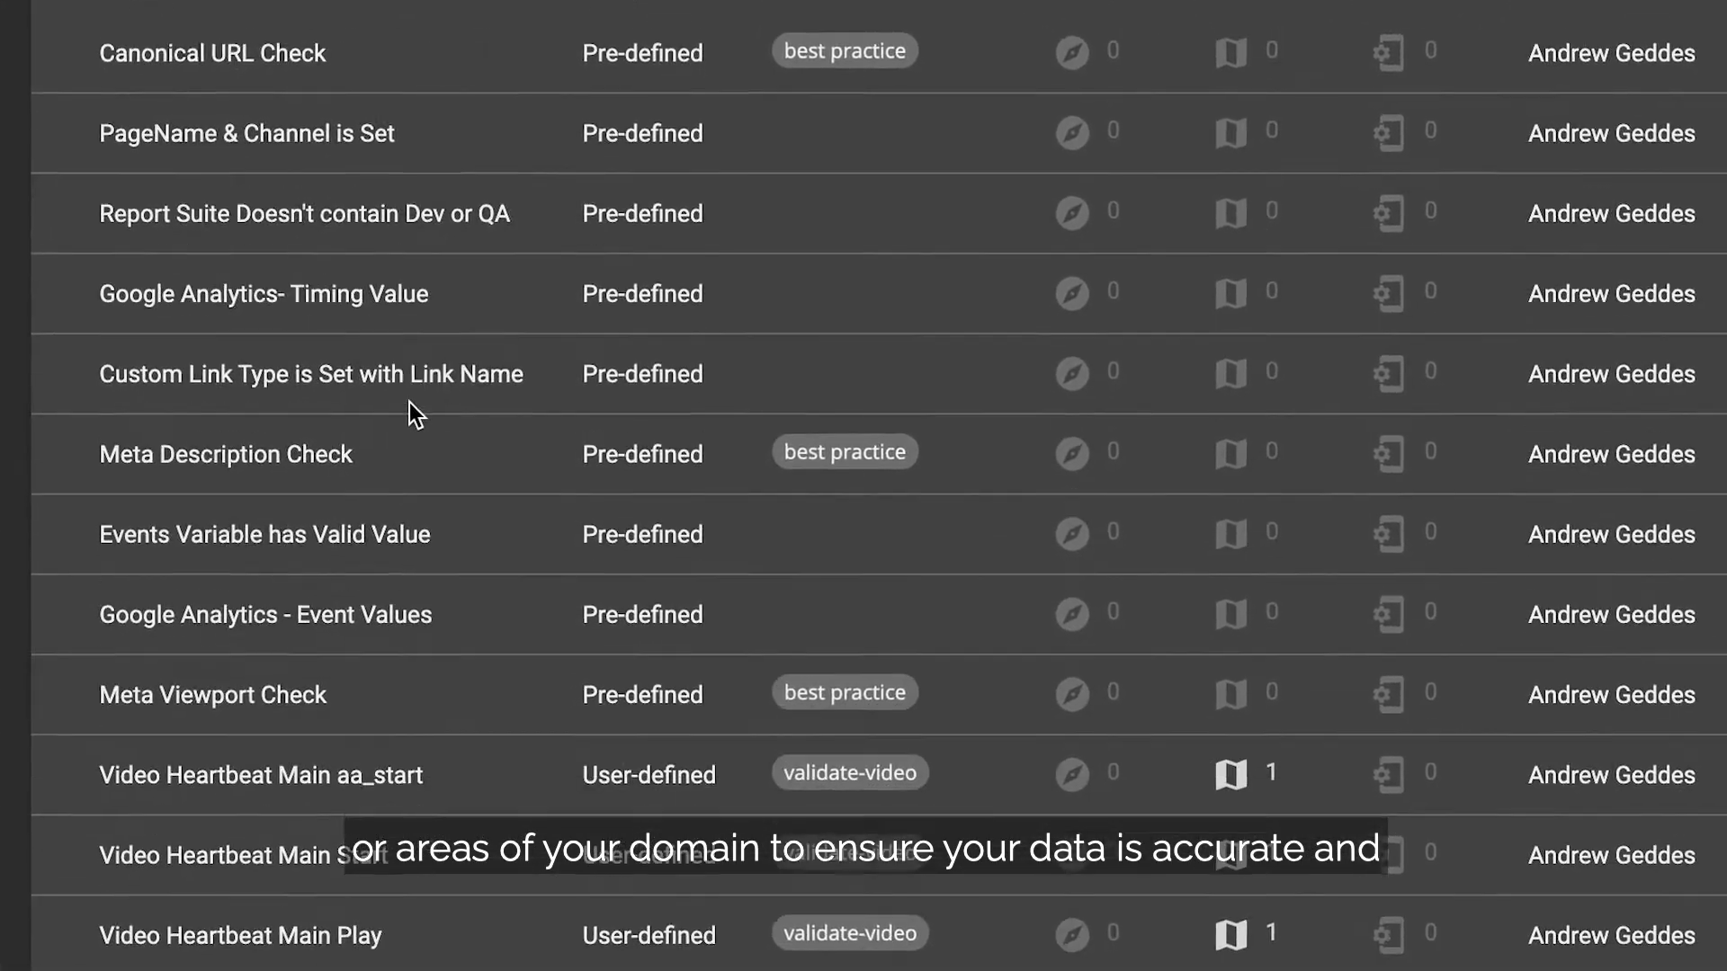
pyautogui.scroll(-3)
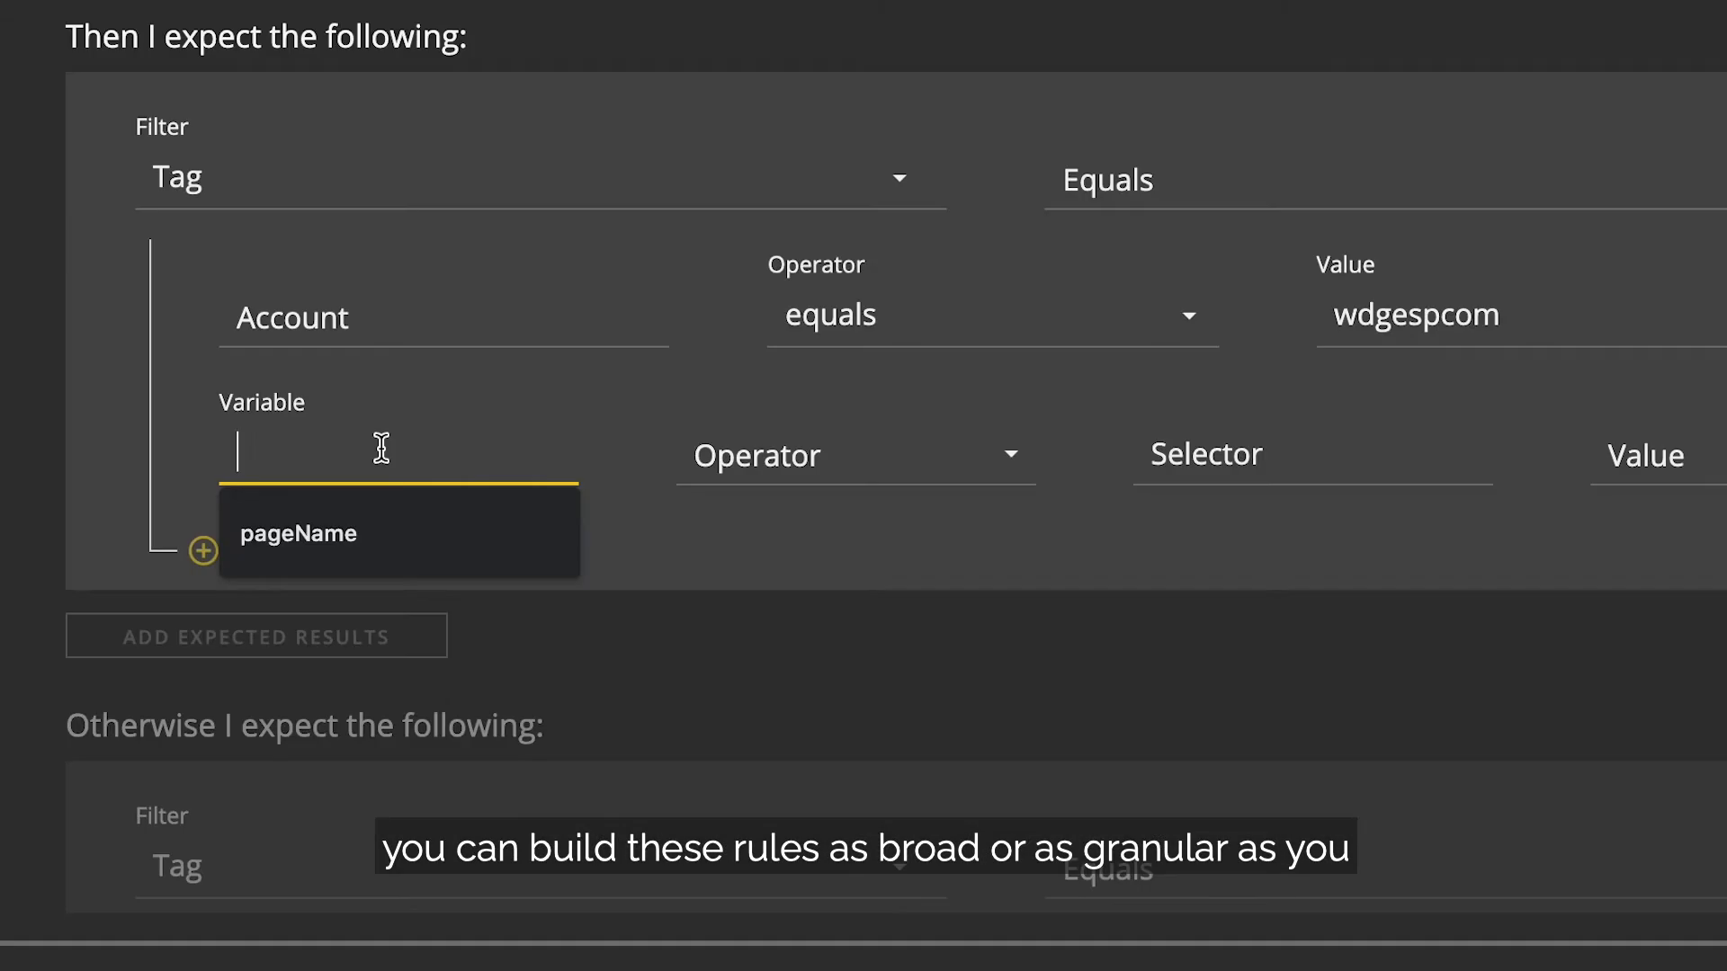
# Add a pageName variable condition with its operator, and enter 'test' as the notification recipient
pyautogui.write('pageN')
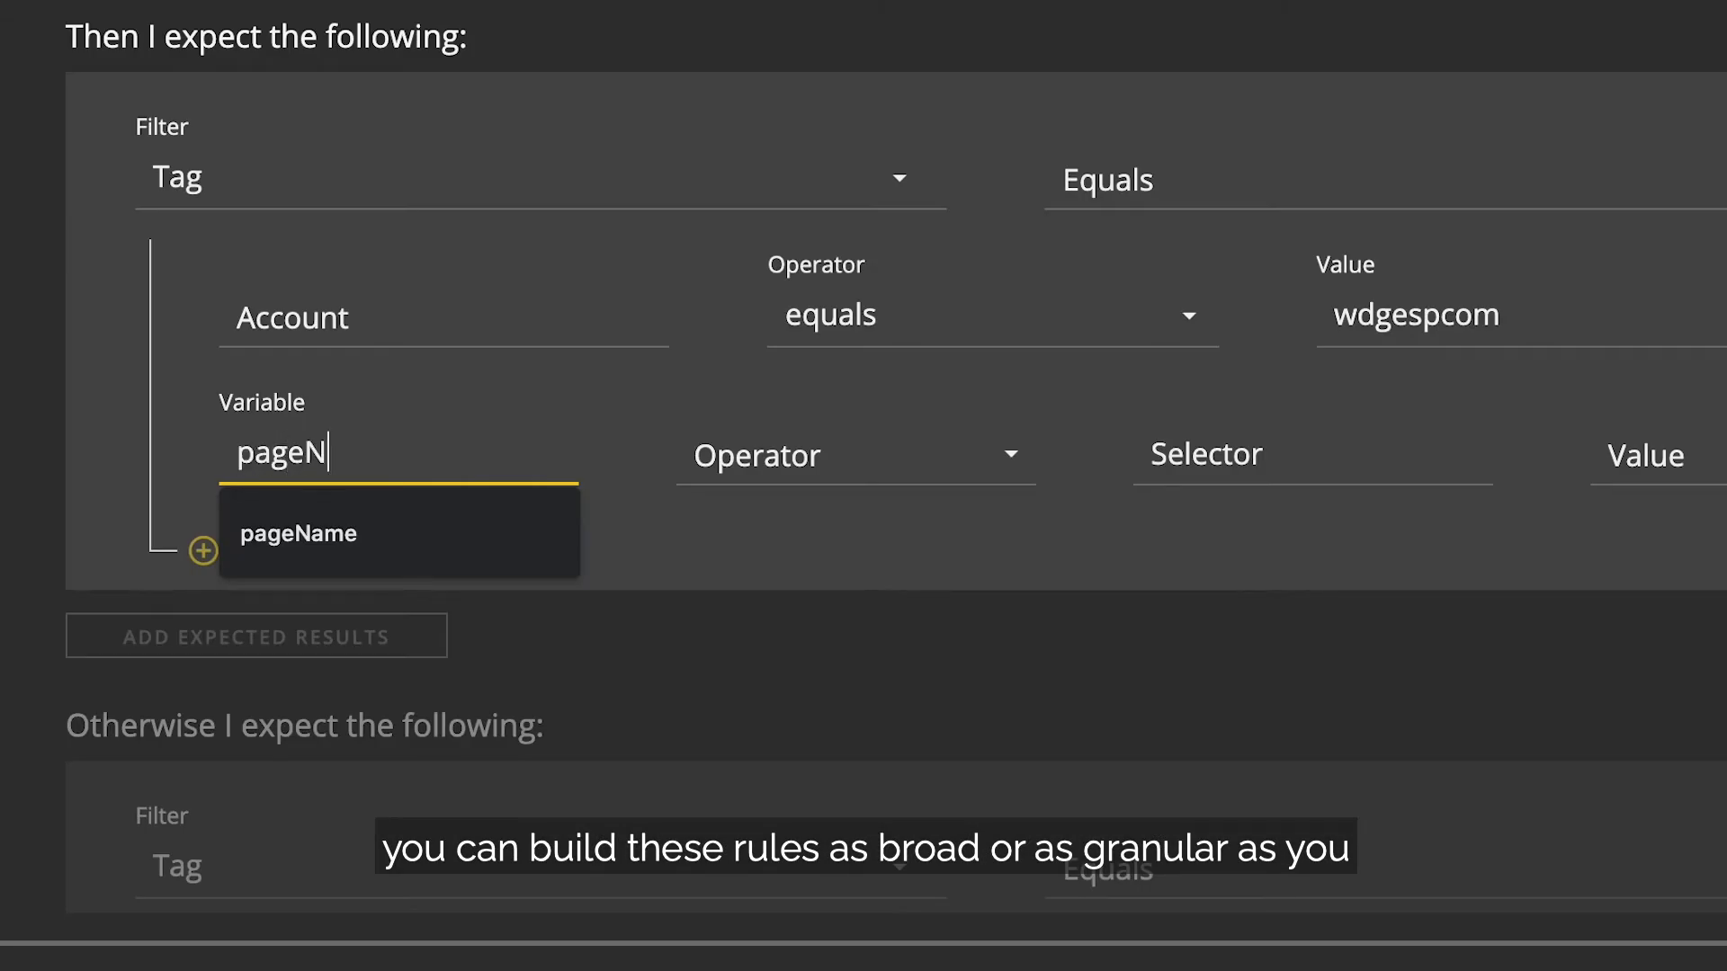
pyautogui.click(835, 456)
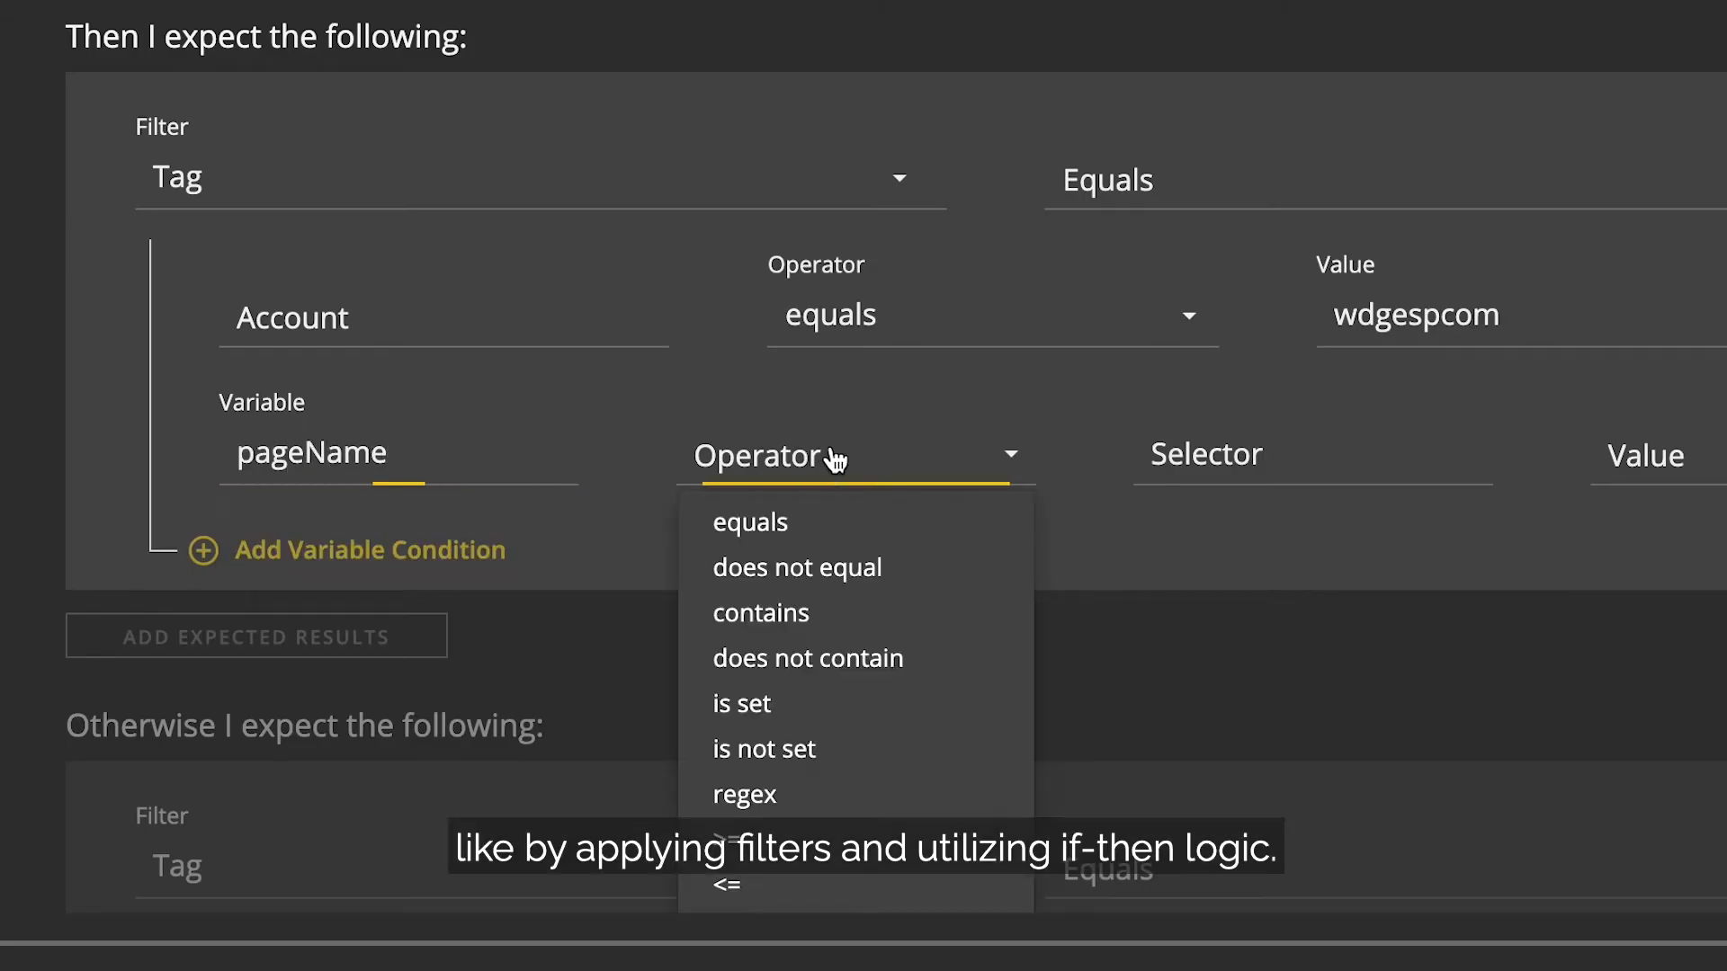
pyautogui.click(741, 704)
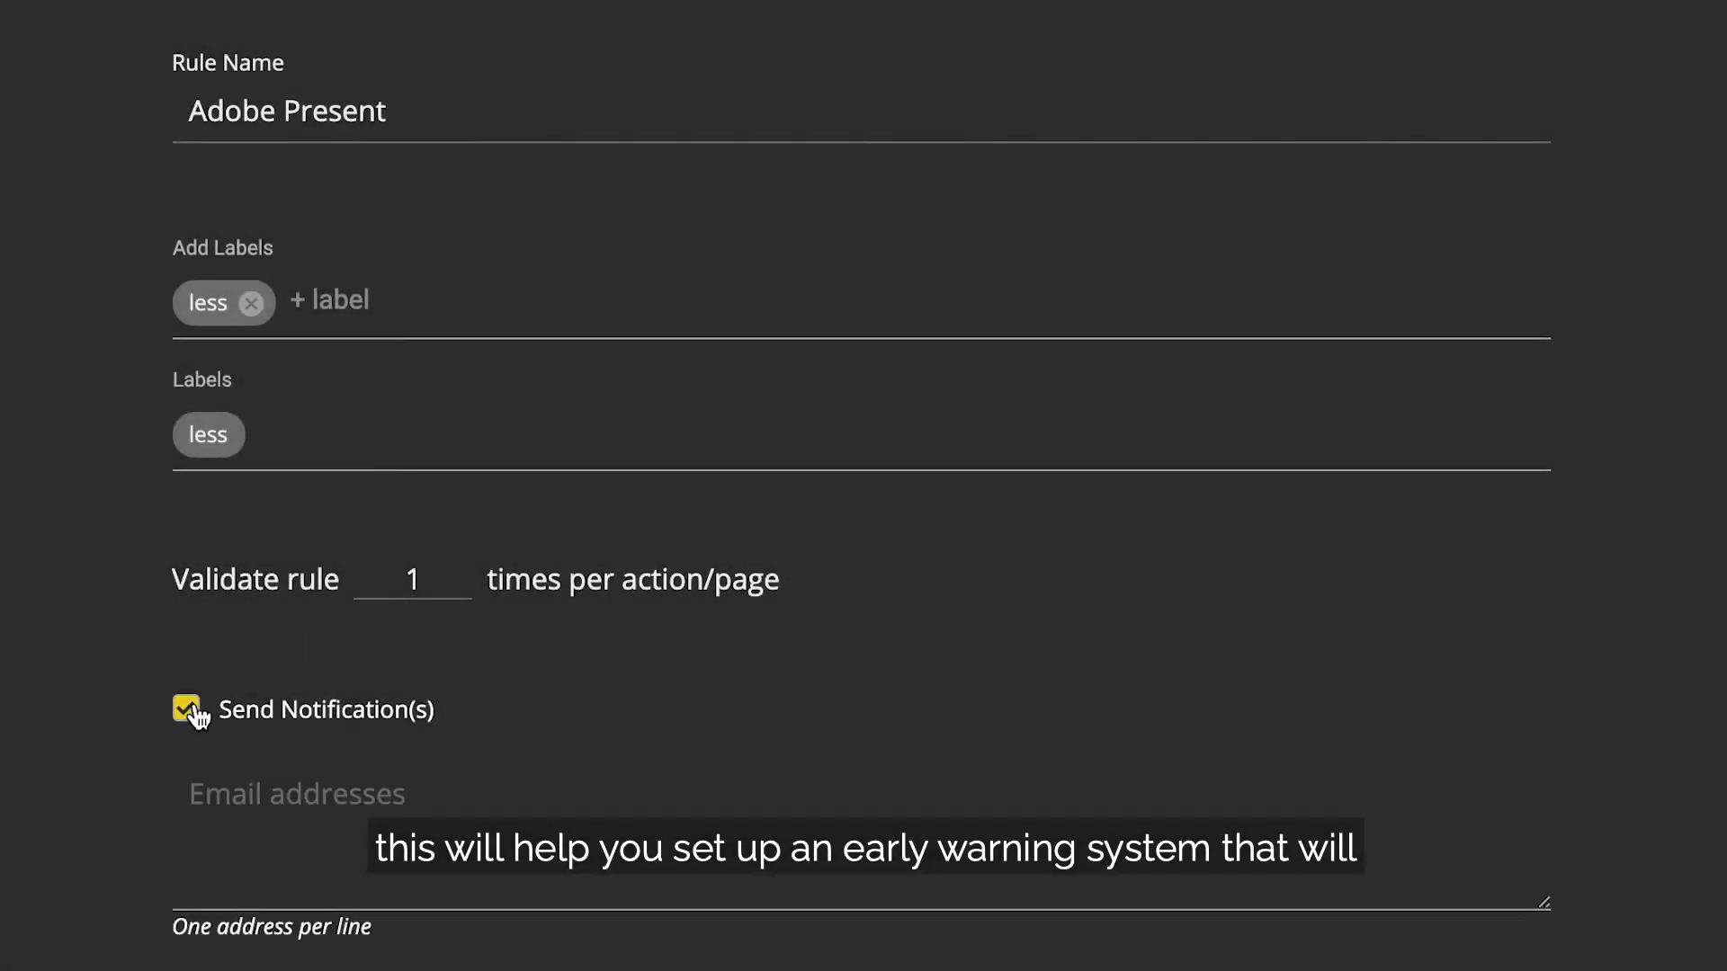
pyautogui.write('test')
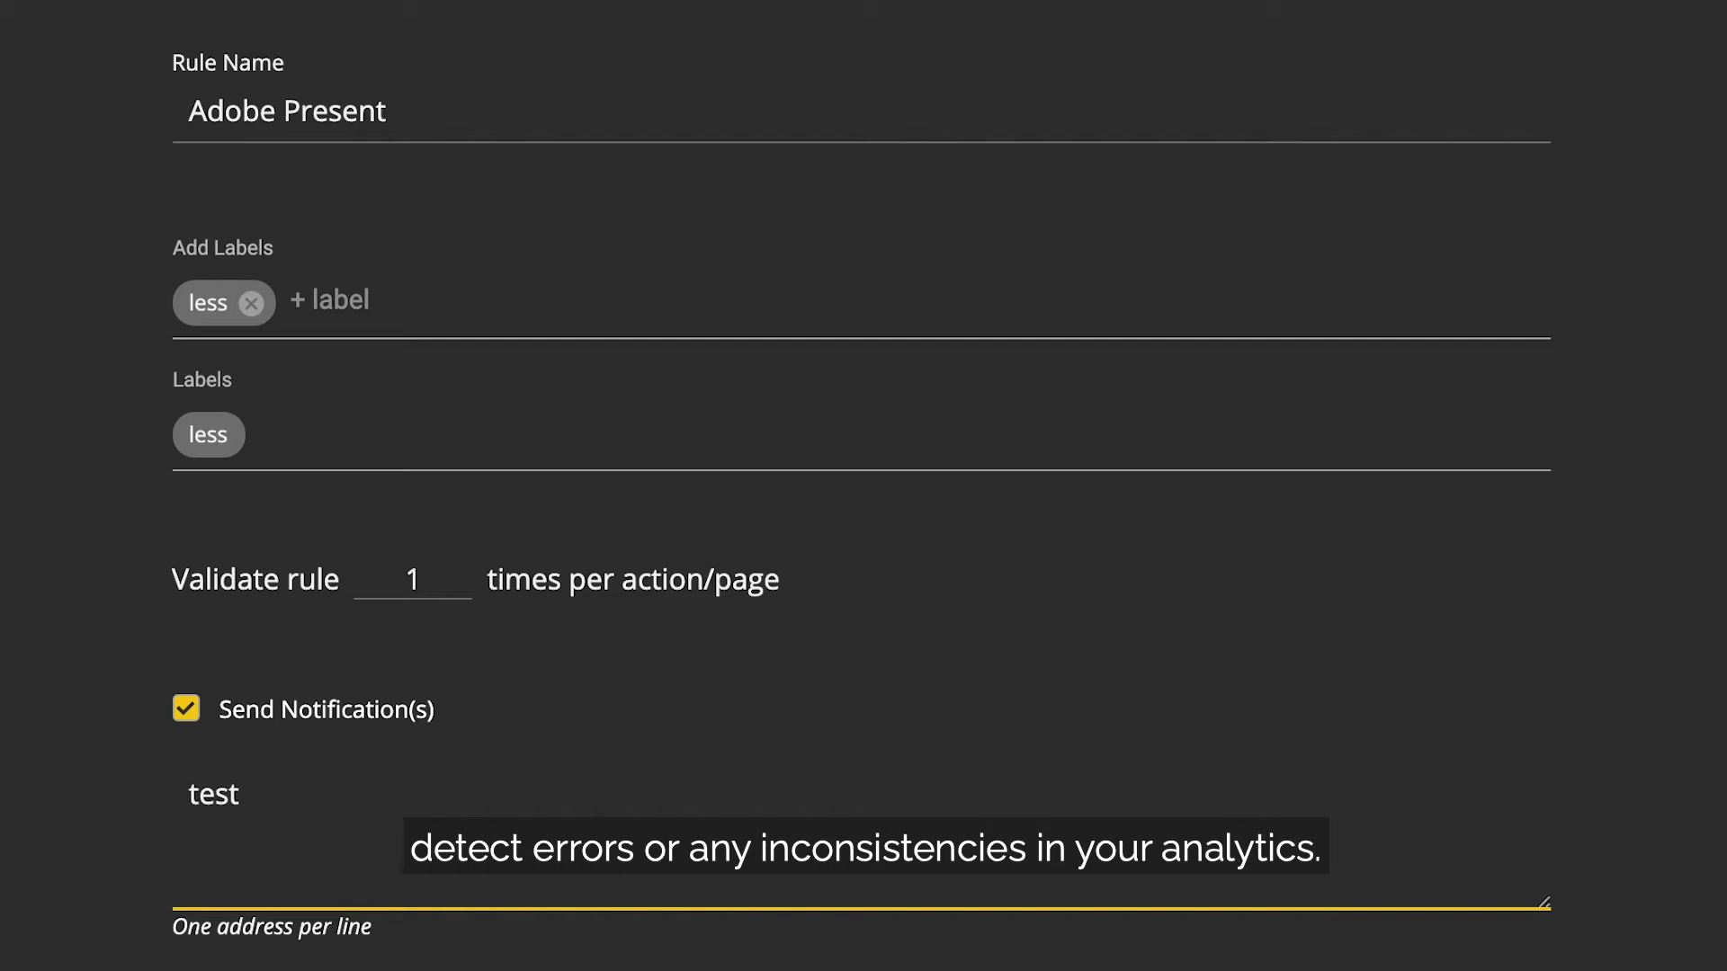